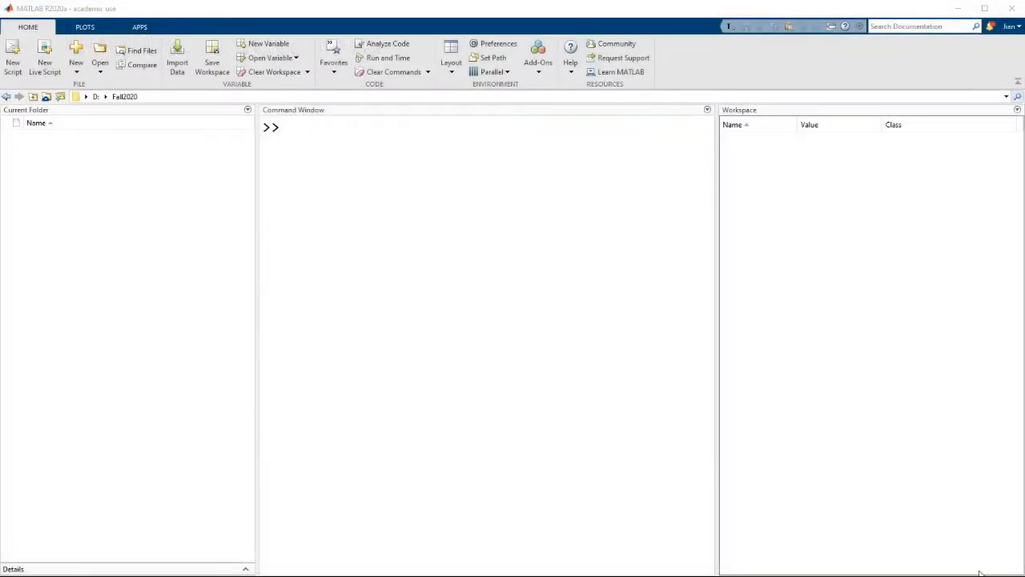
# Step: Define the scalars A = 10 and B = 20; in the Command Window
pyautogui.click(572, 372)
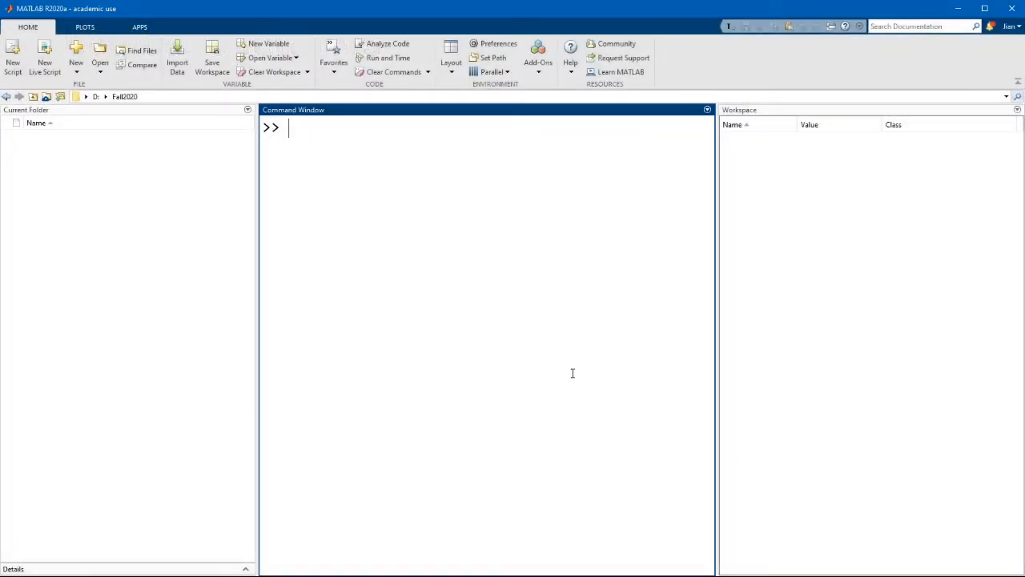
pyautogui.write('A = 10;')
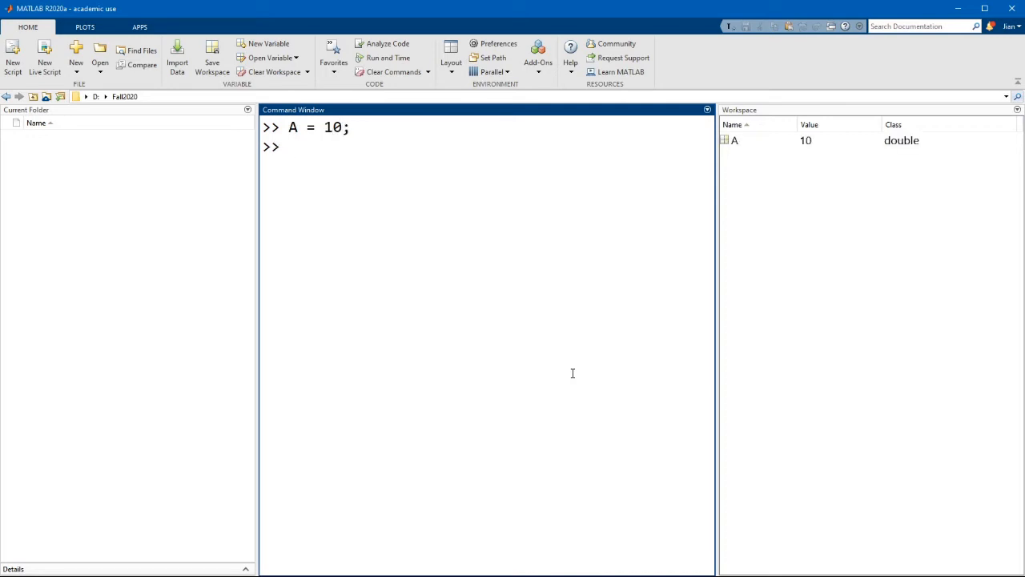
pyautogui.write('B = 20;')
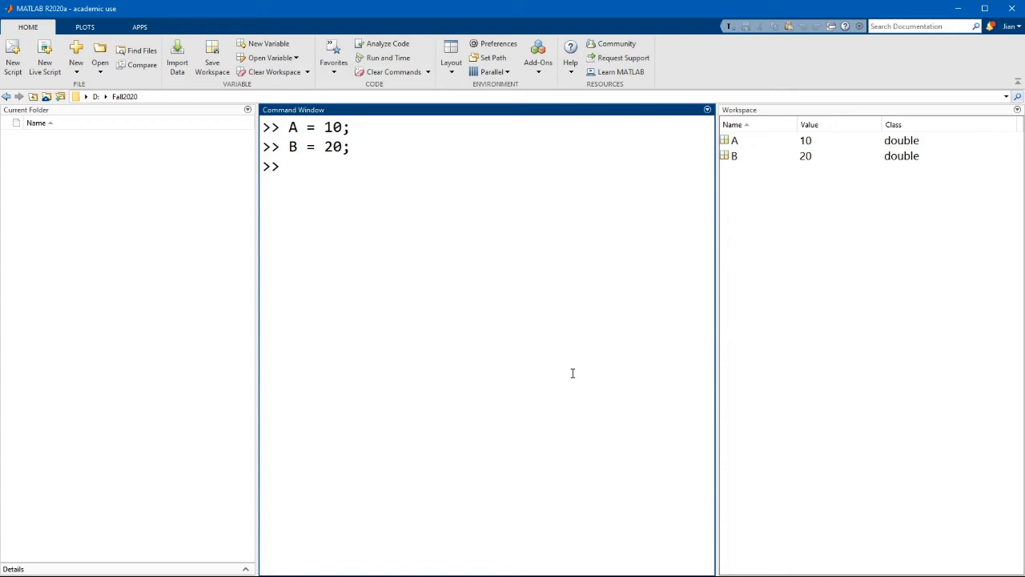
# Step: Evaluate C = A == B, returning logical 0
pyautogui.write('C = A')
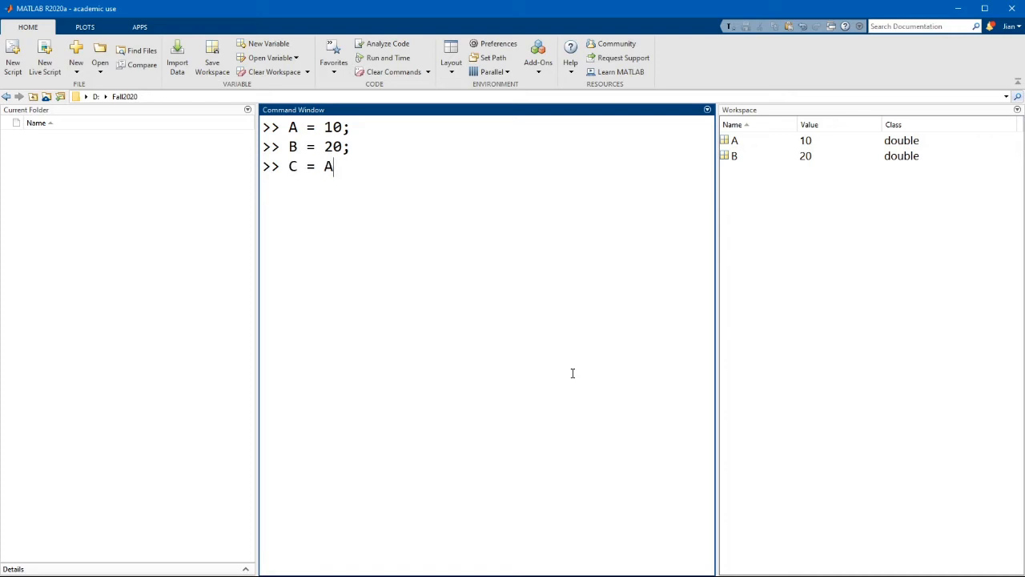
pyautogui.write('==')
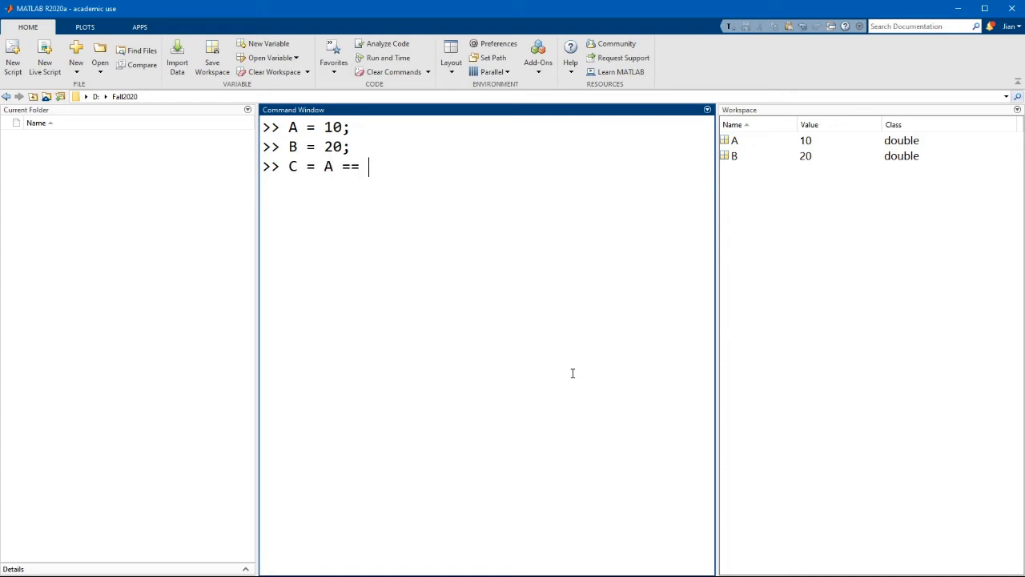
pyautogui.write('B')
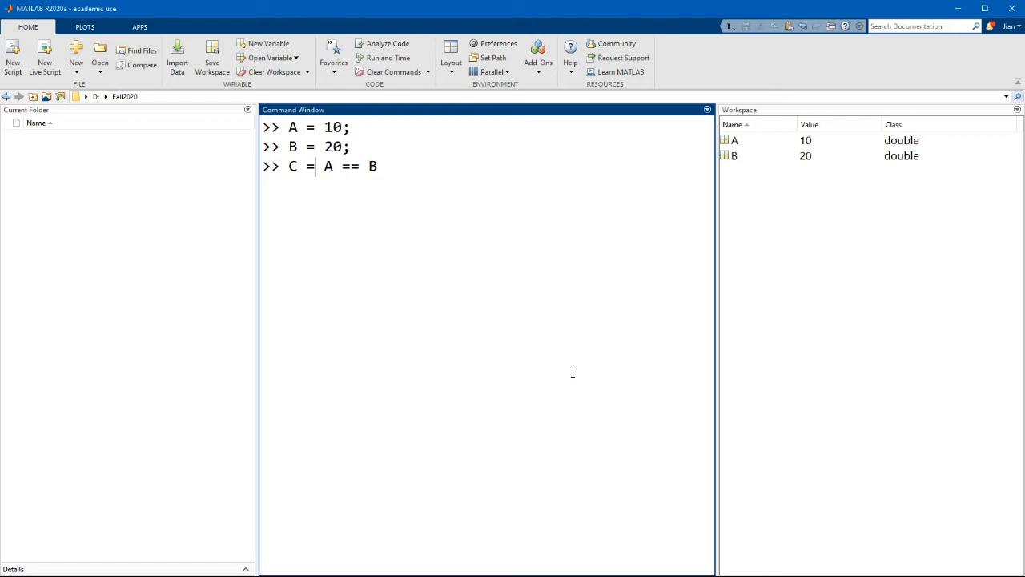
pyautogui.doubleClick(311, 165)
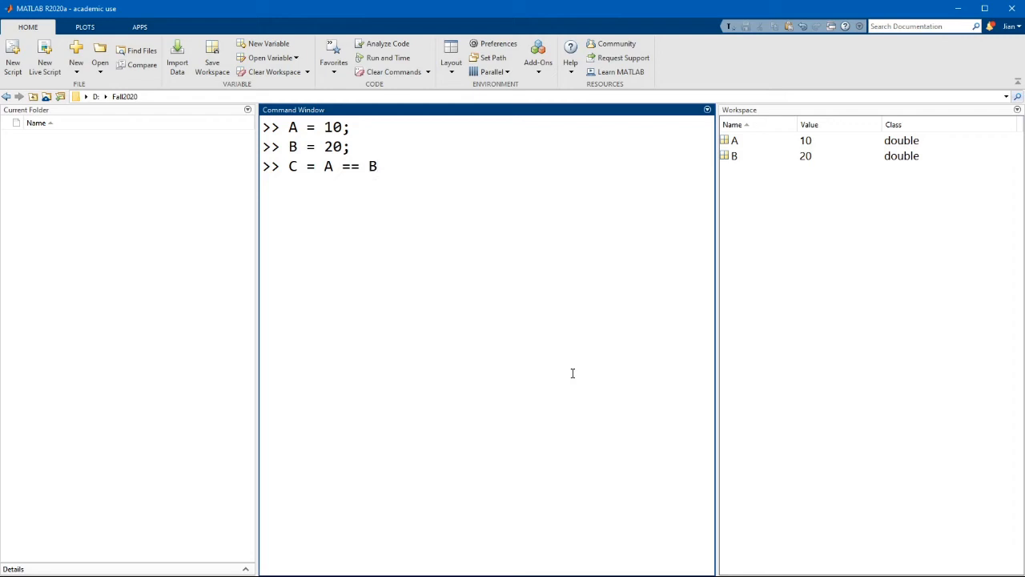
pyautogui.press('enter')
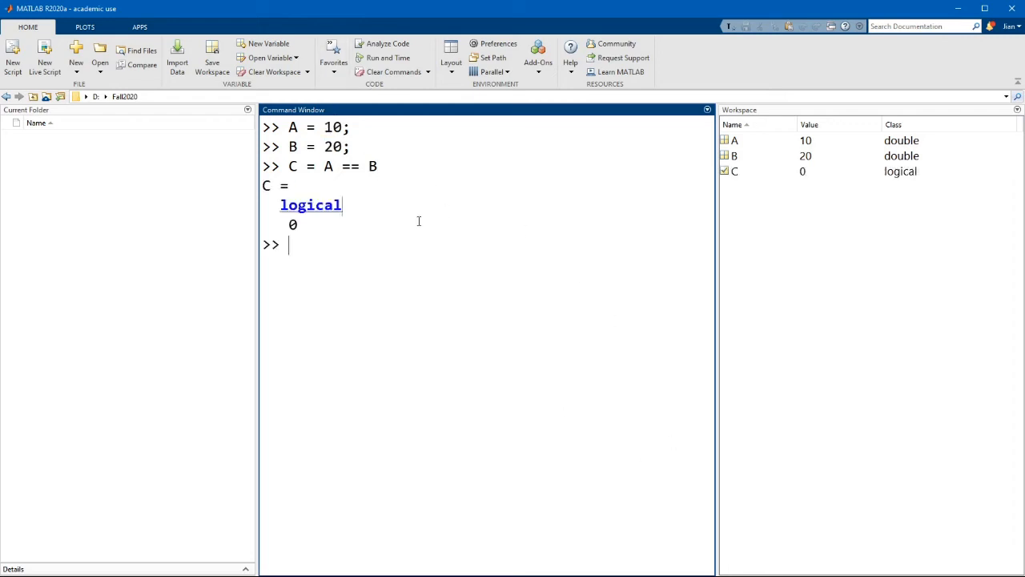
pyautogui.moveTo(342, 250)
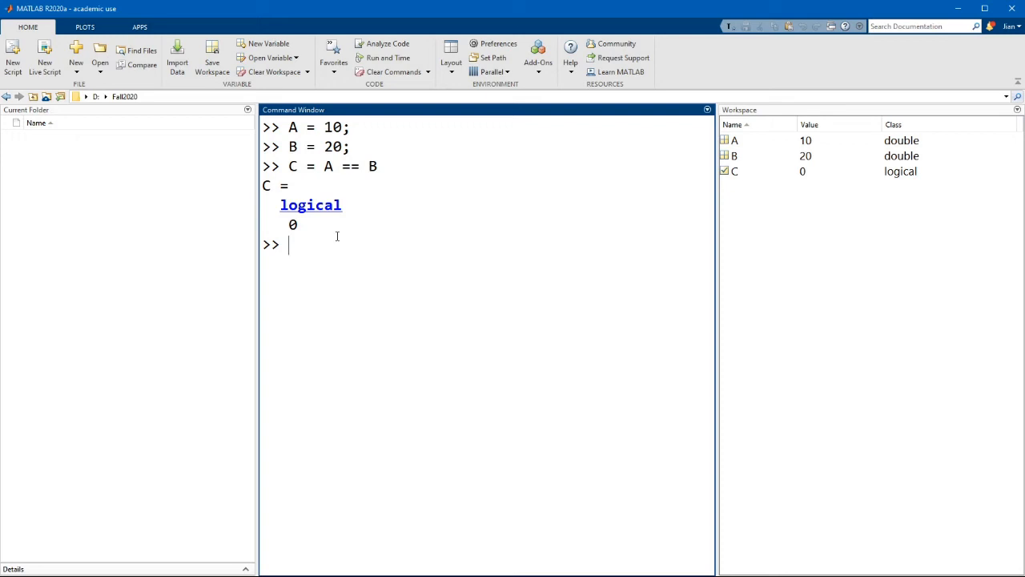
# Step: Evaluate C = A ~= B, returning logical 1
pyautogui.write('C = A')
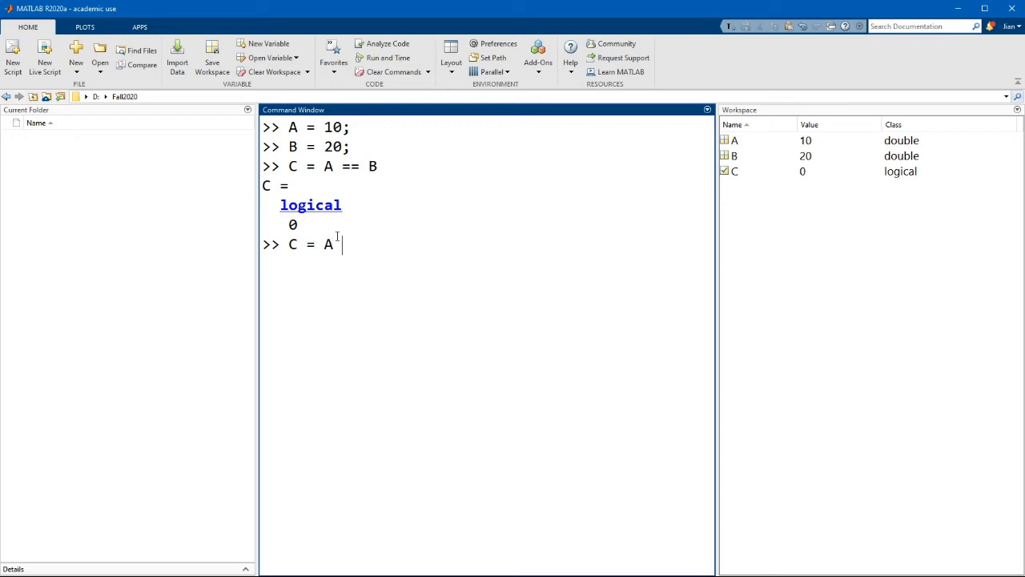
pyautogui.write('~= B')
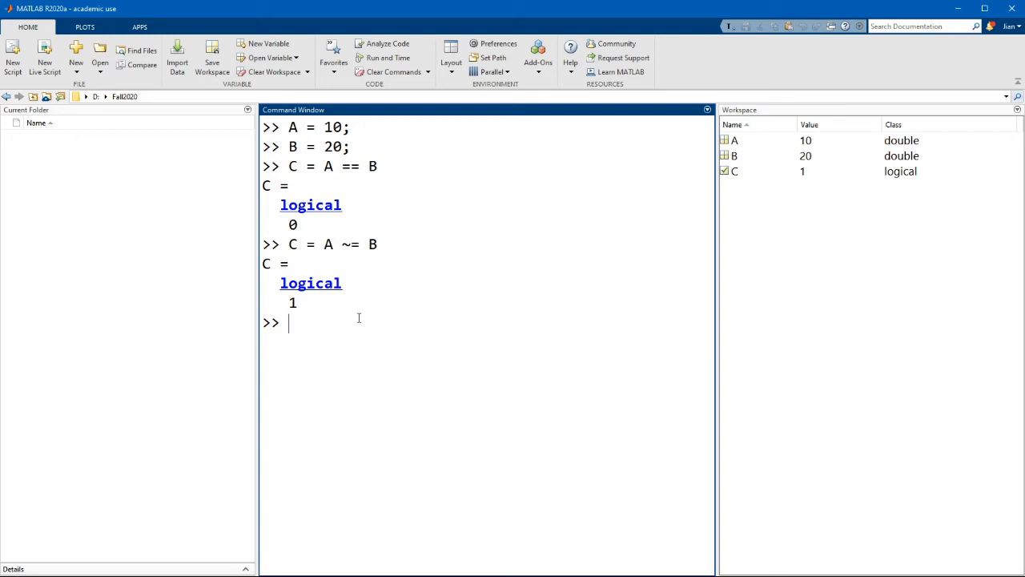
pyautogui.moveTo(429, 221)
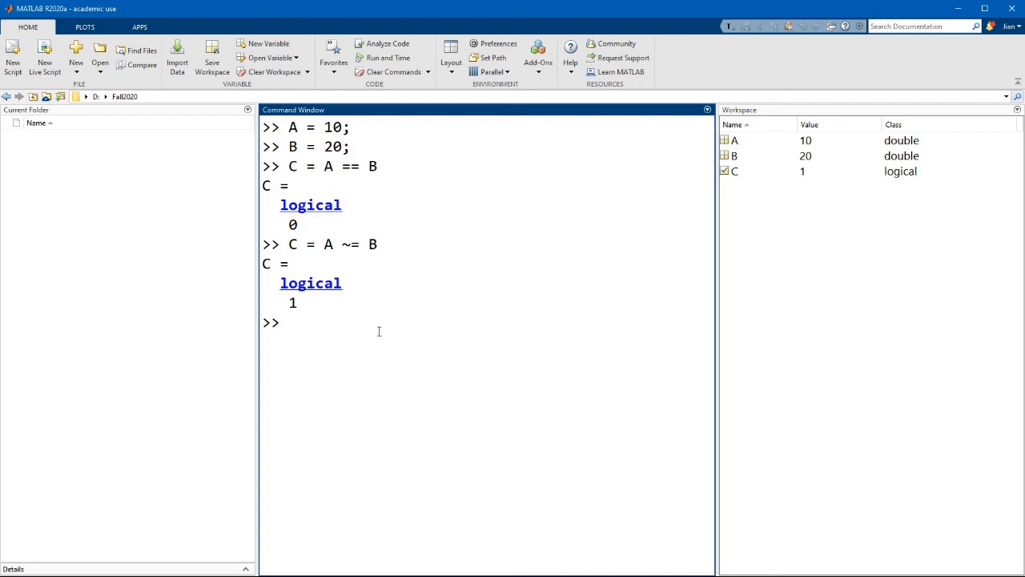
# Step: Define A = [10 20 30 40], B, and compare C = A > B element-wise
pyautogui.write('A = [')
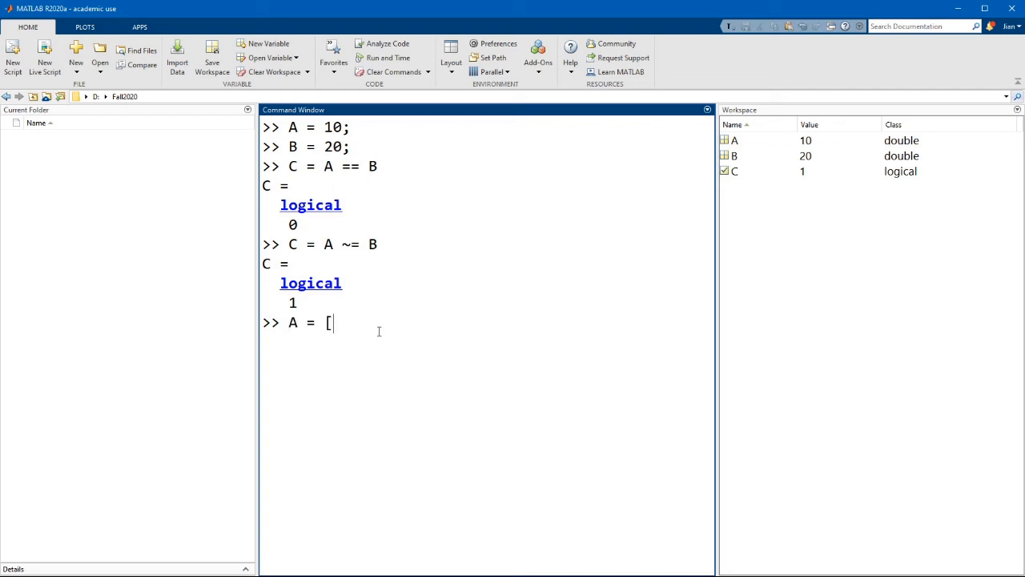
pyautogui.write('10 20 30 40')
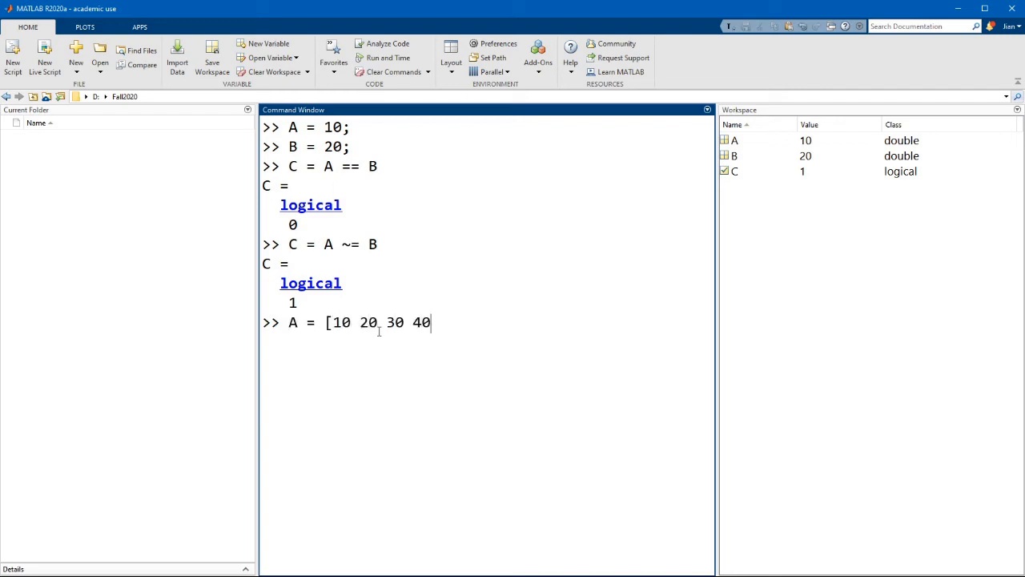
pyautogui.write('];')
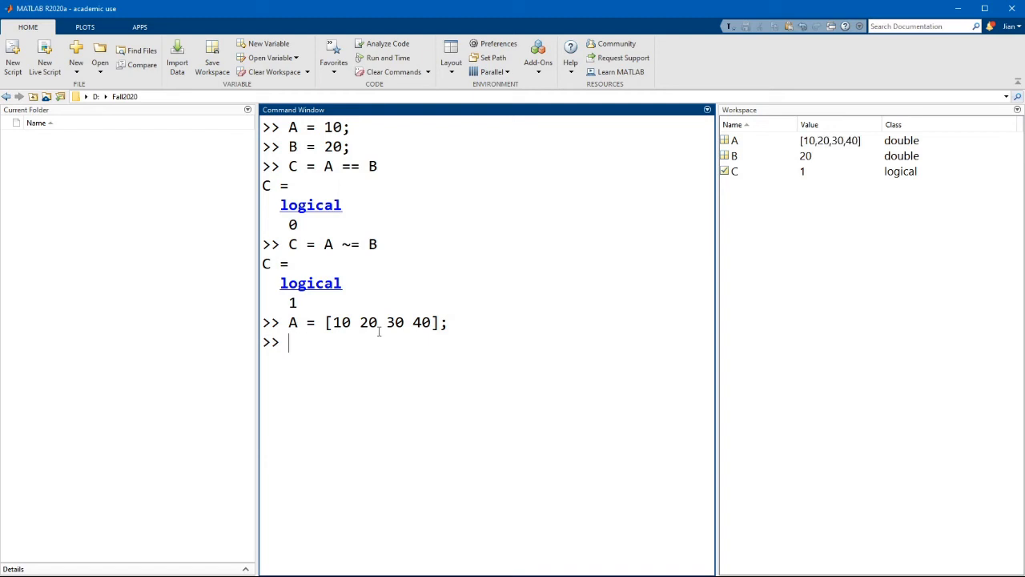
pyautogui.write('B')
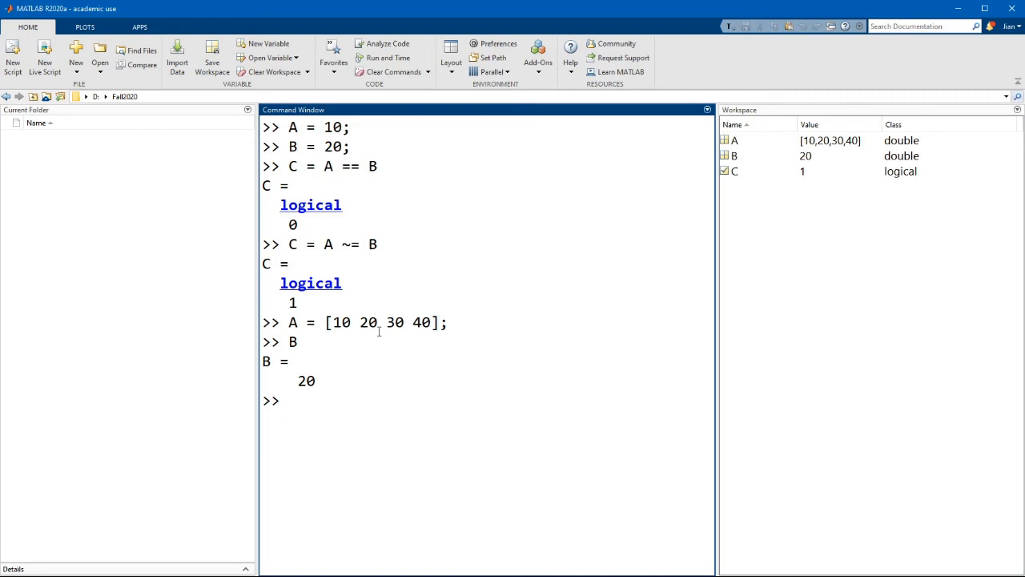
pyautogui.write('C =')
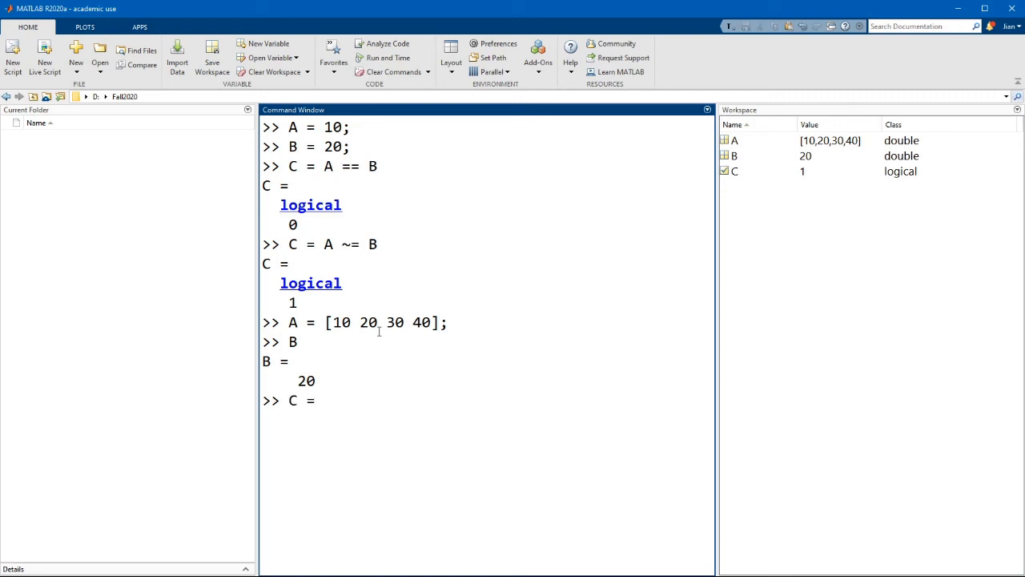
pyautogui.write('A')
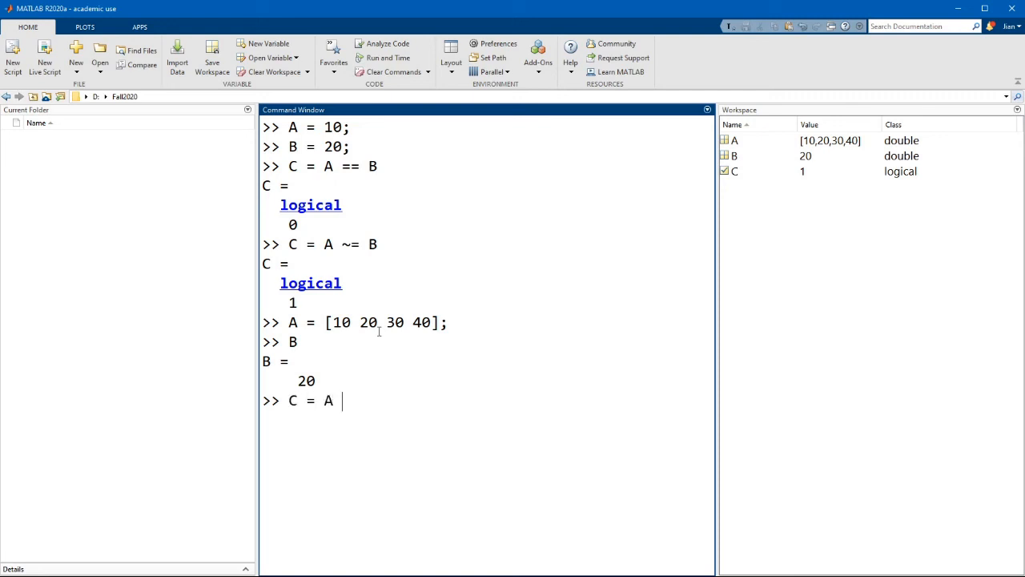
pyautogui.write('> B')
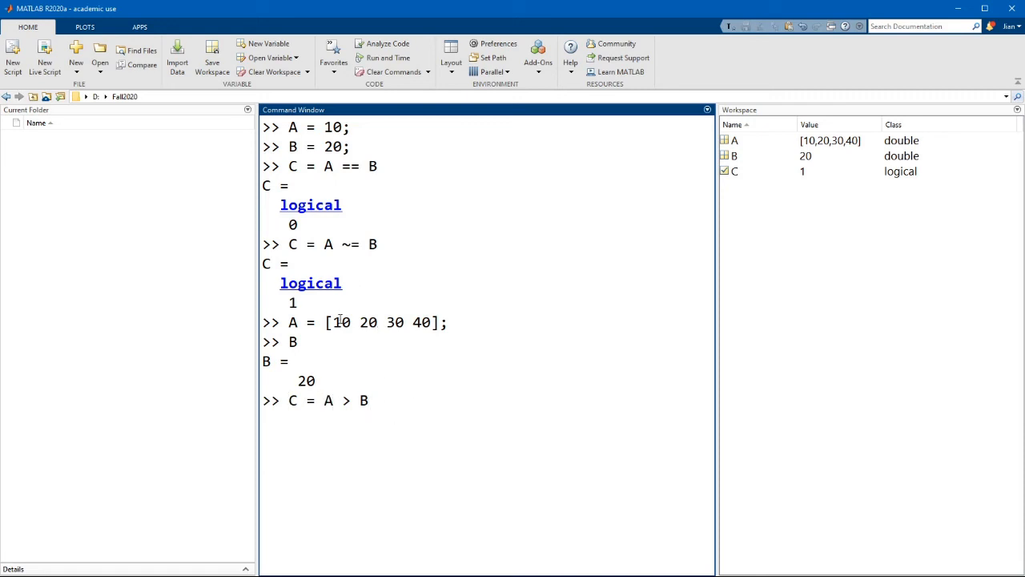
pyautogui.doubleClick(338, 322)
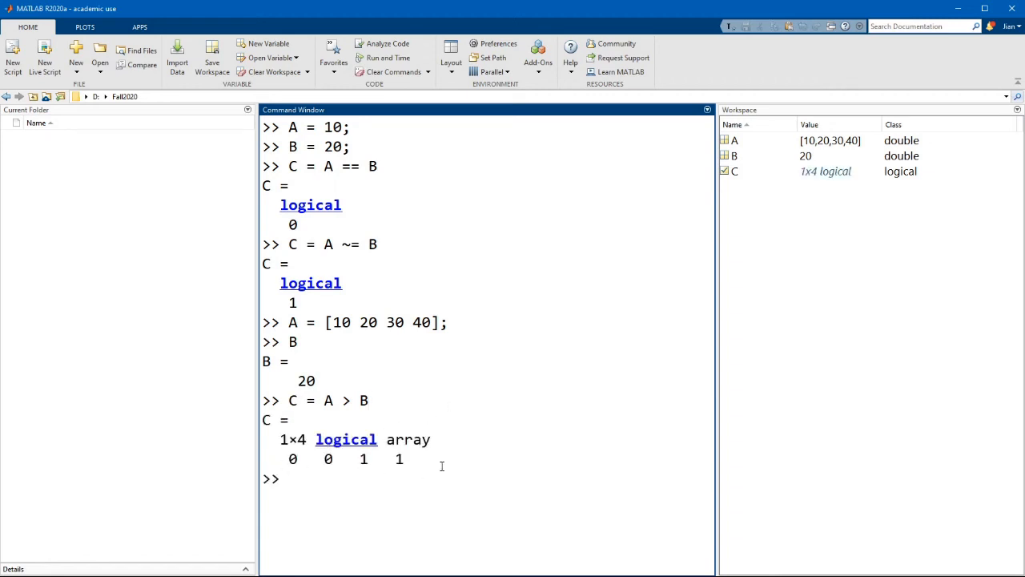
pyautogui.moveTo(403, 322)
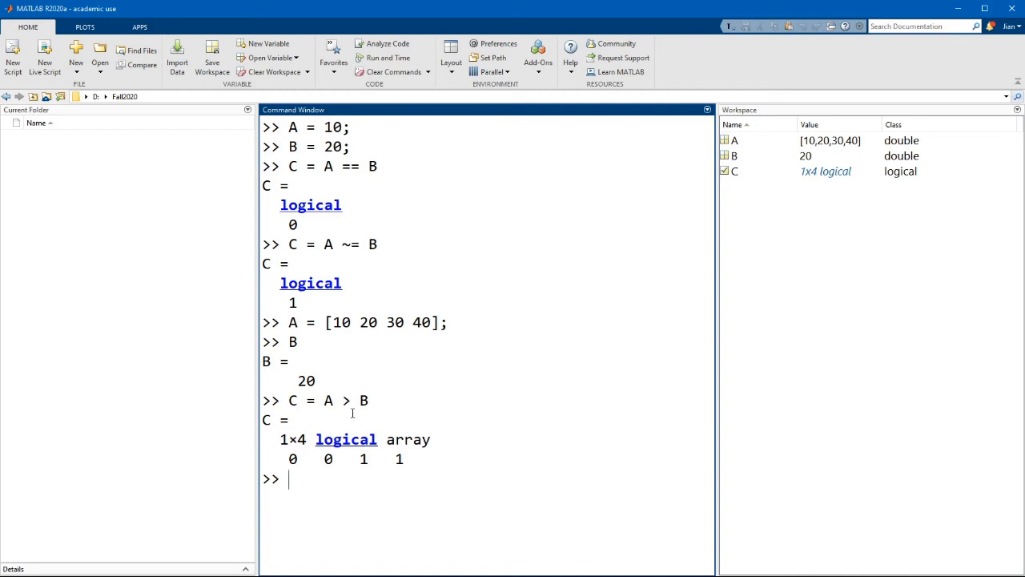
# Step: Evaluate C = A >= B element-wise, giving 0 1 1 1
pyautogui.doubleClick(368, 322)
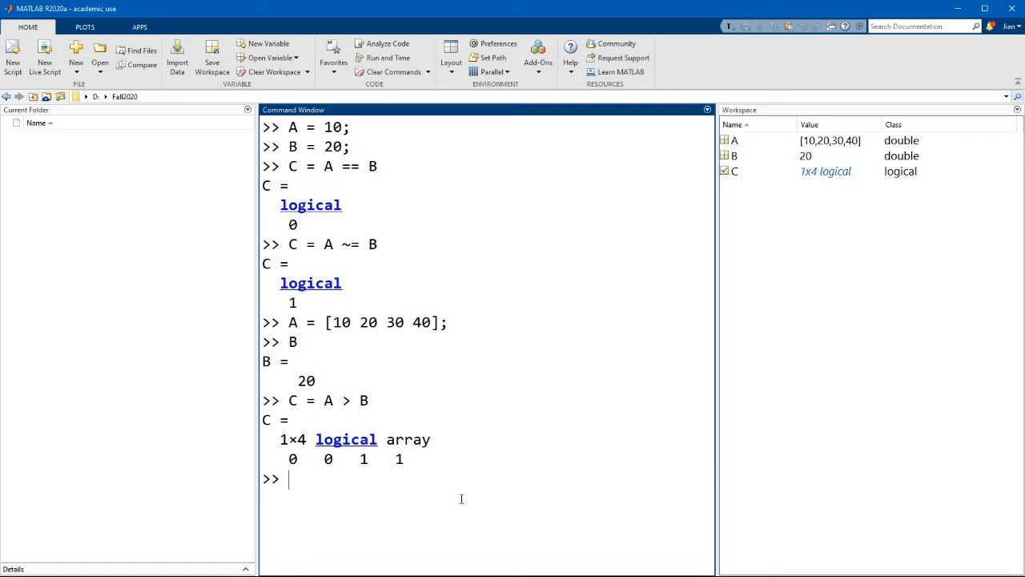
pyautogui.write('C = A >')
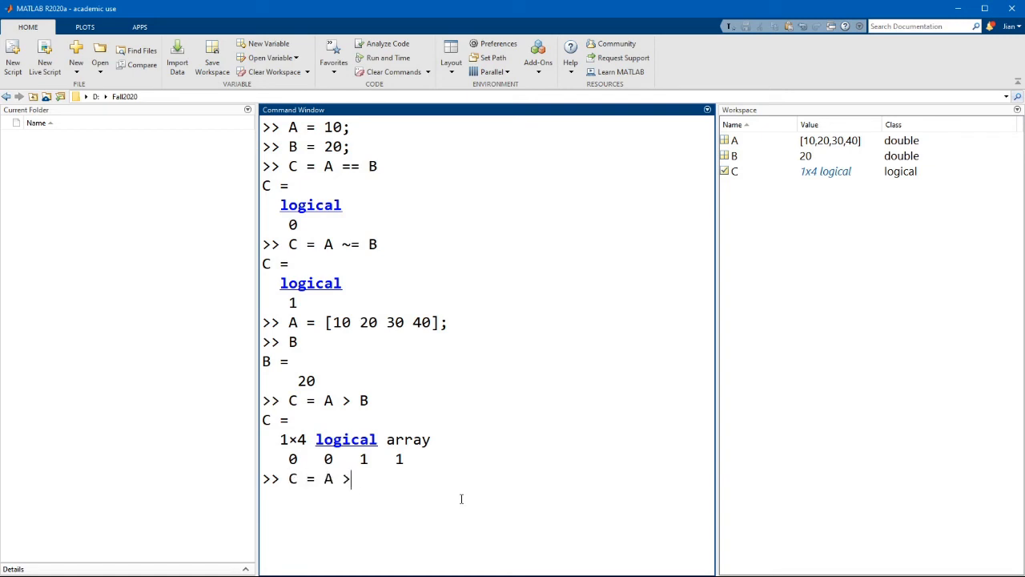
pyautogui.write('= B')
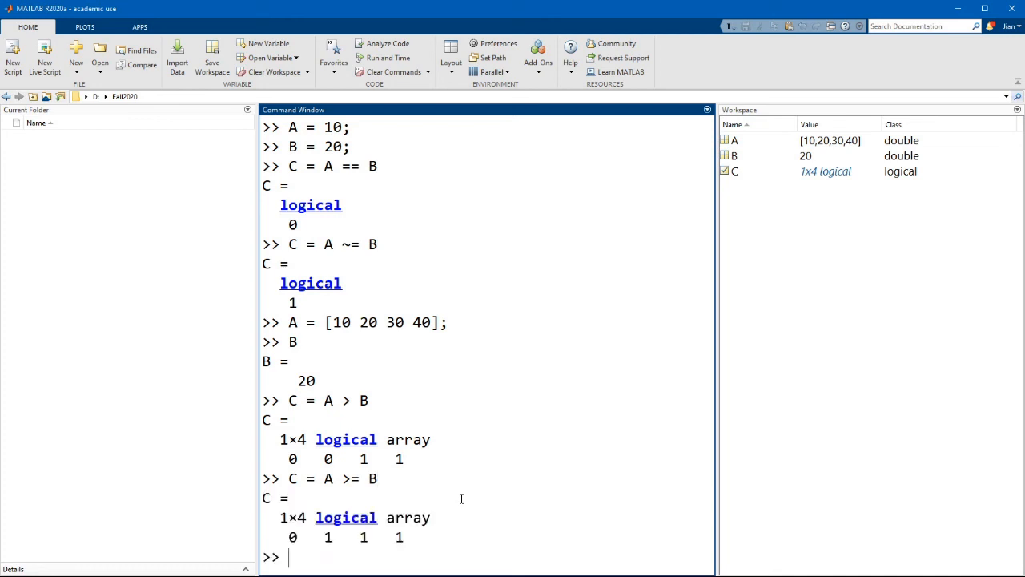
pyautogui.doubleClick(367, 322)
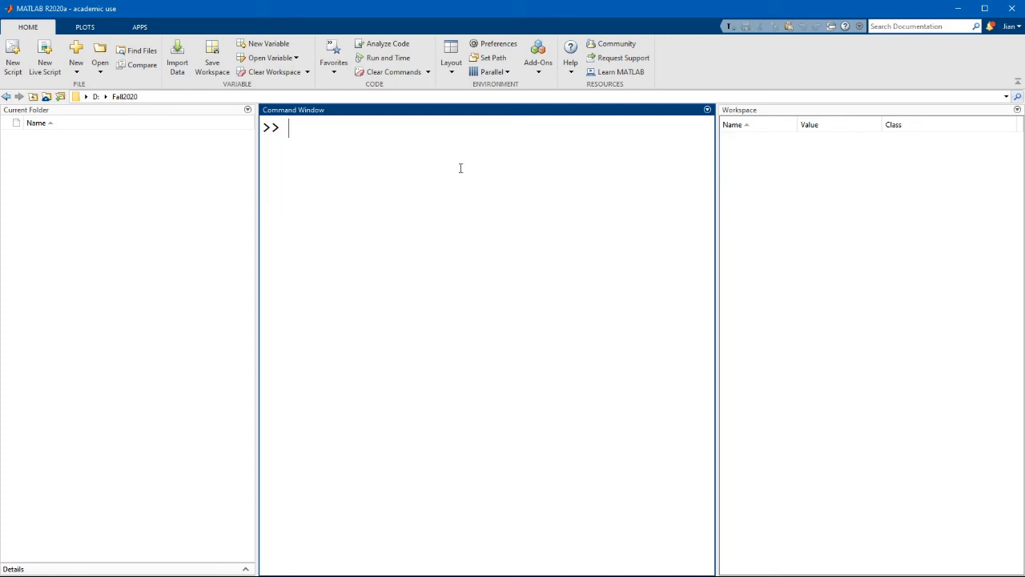
# Step: Define A = [10 20 10 30], B = [20 10 30 5] and run C = A < B, giving 1 0 1 0
pyautogui.write('A = [10 20 10 30];')
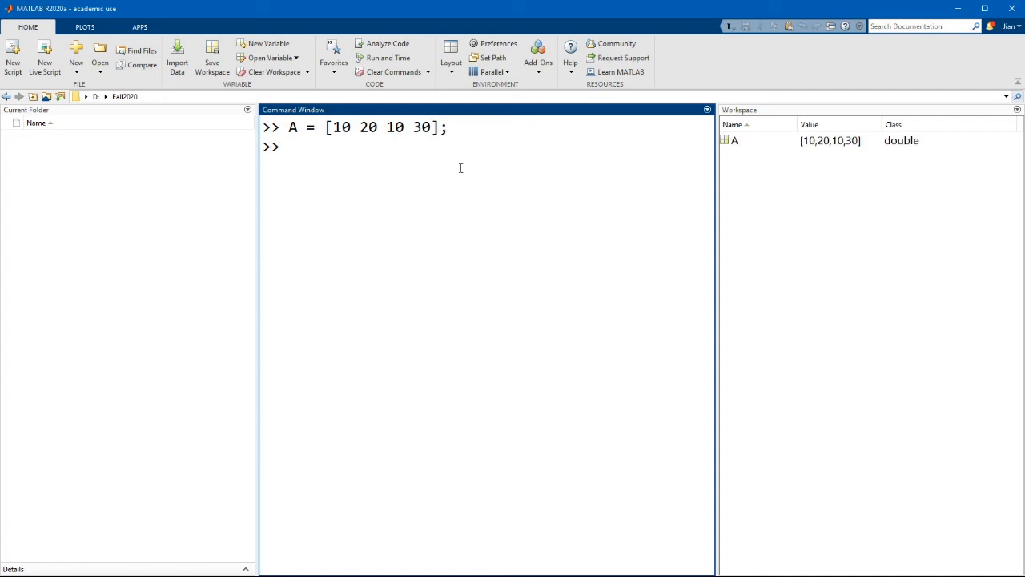
pyautogui.write('B = [20')
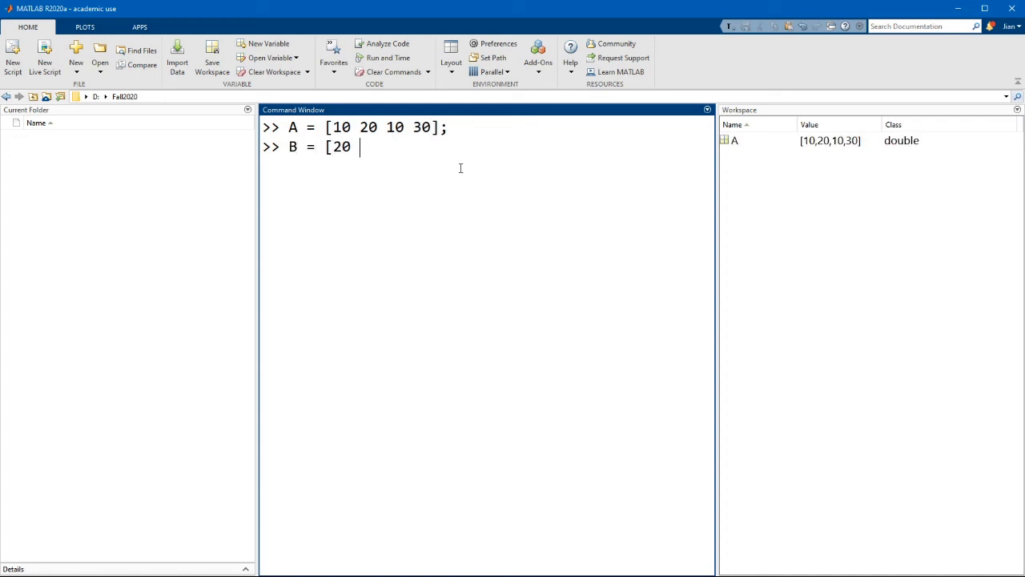
pyautogui.write('10 30 5];')
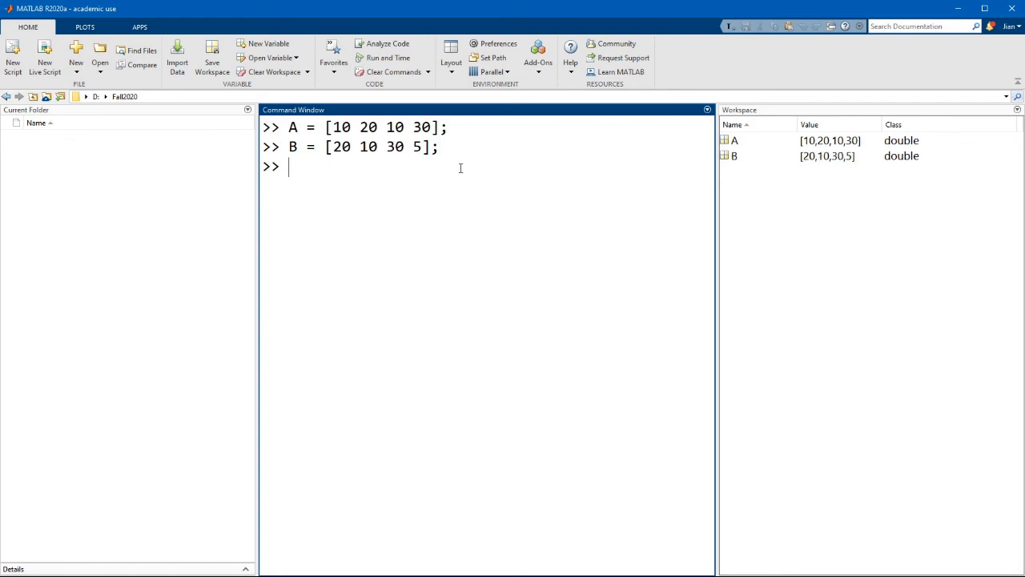
pyautogui.write('C = A < B')
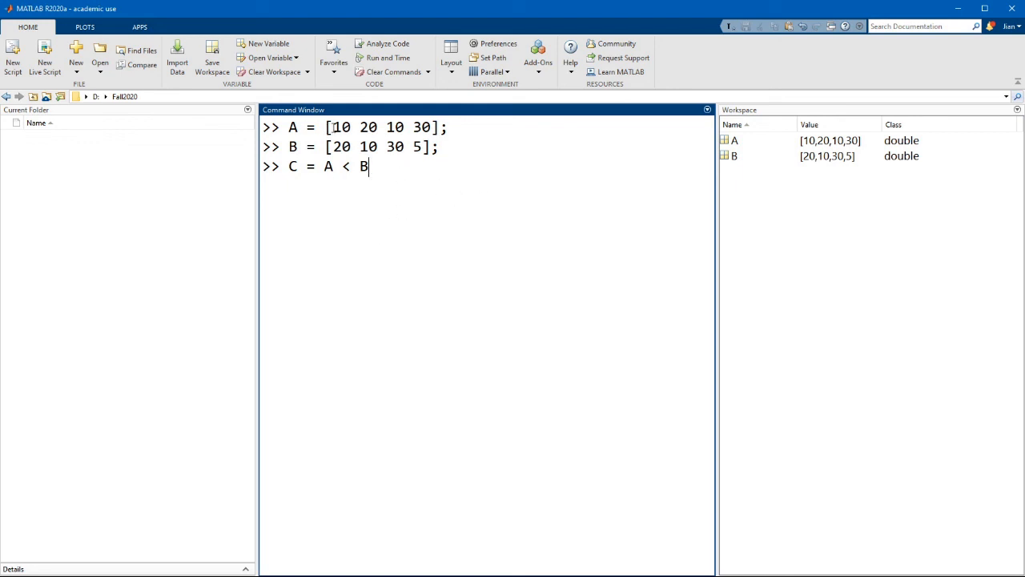
pyautogui.doubleClick(339, 126)
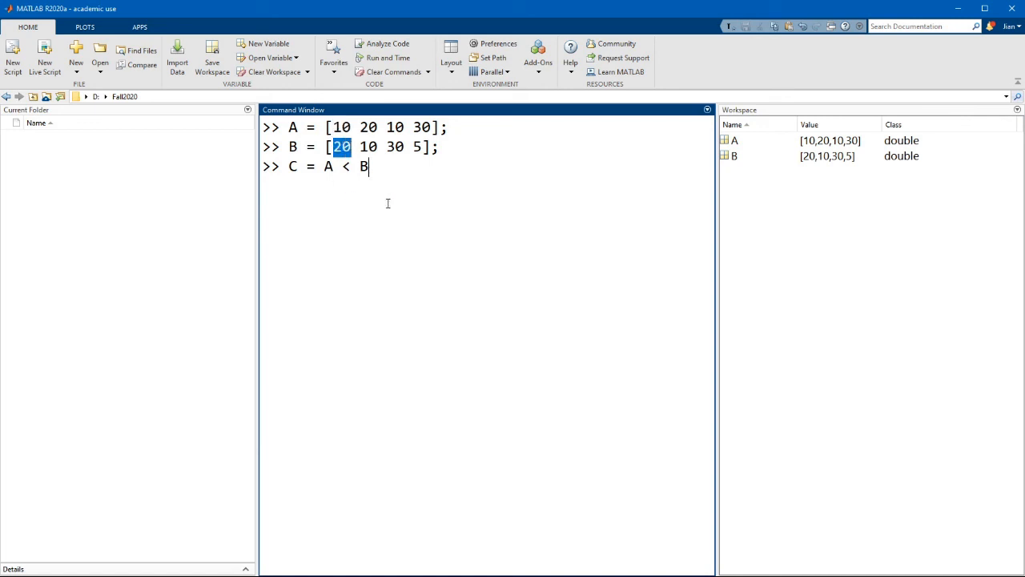
pyautogui.press('enter')
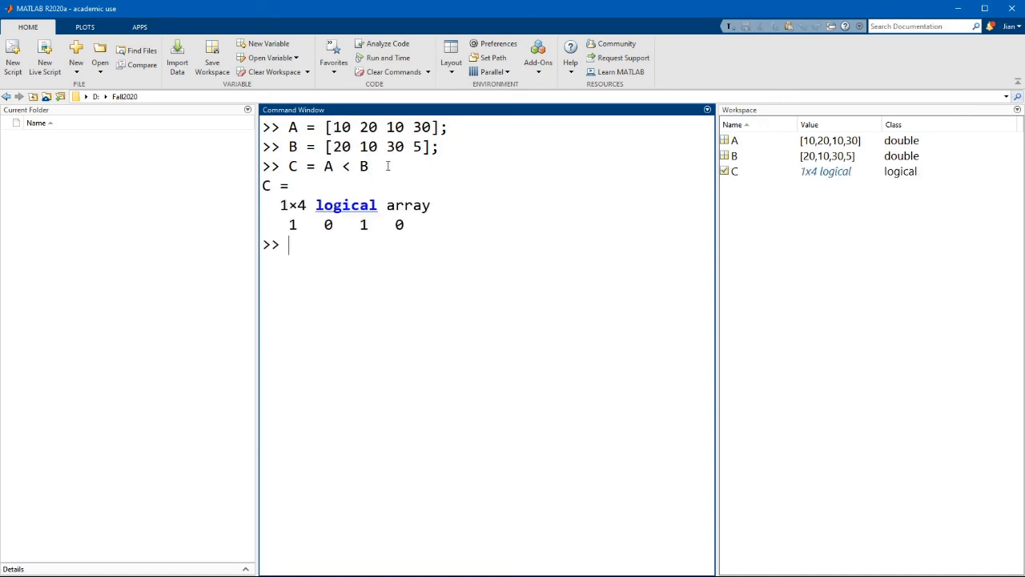
pyautogui.moveTo(279, 221)
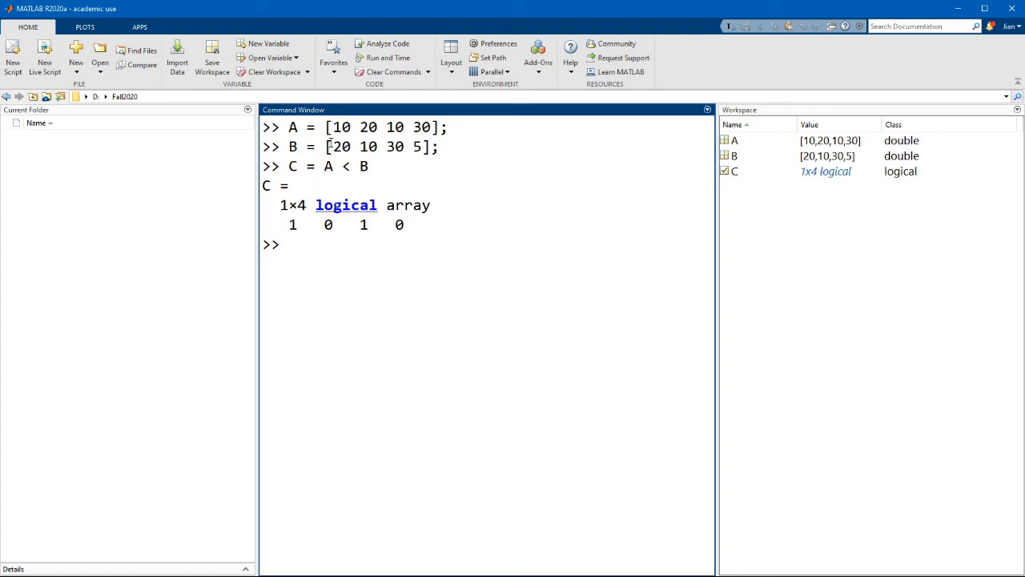
# Step: Highlight the first elements of A and B to check the 1 0 1 0 result
pyautogui.doubleClick(339, 127)
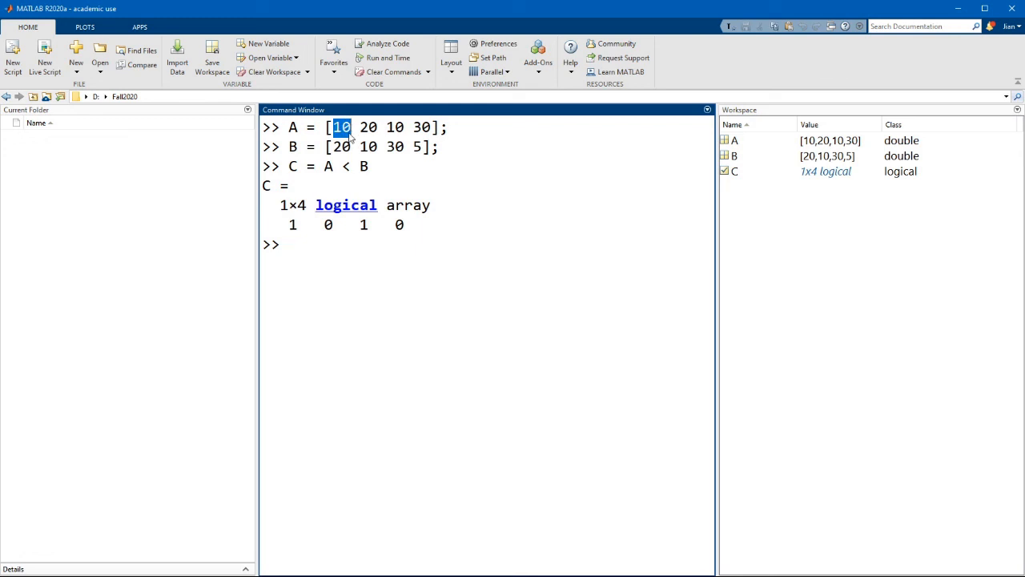
pyautogui.moveTo(345, 137)
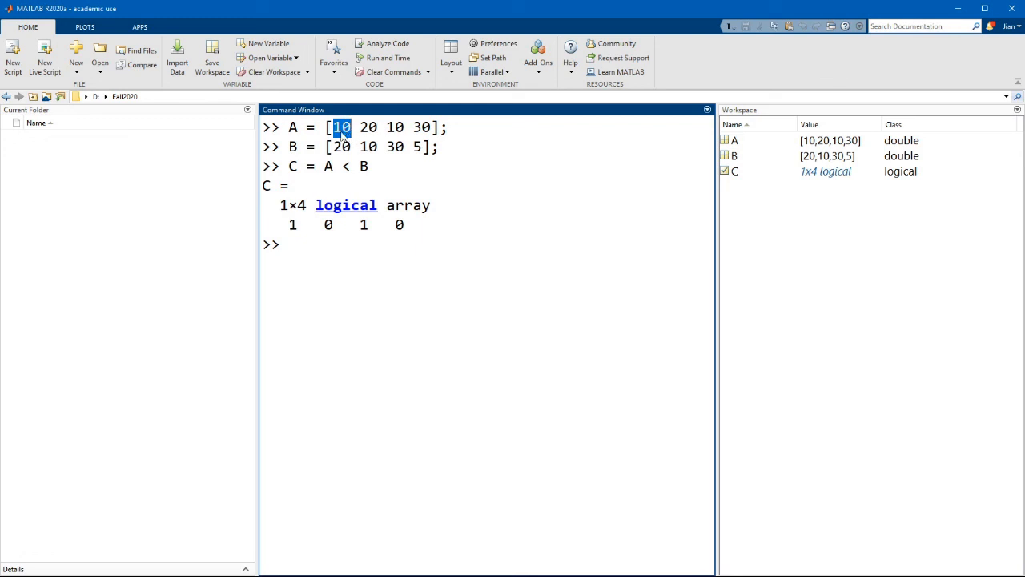
pyautogui.doubleClick(343, 147)
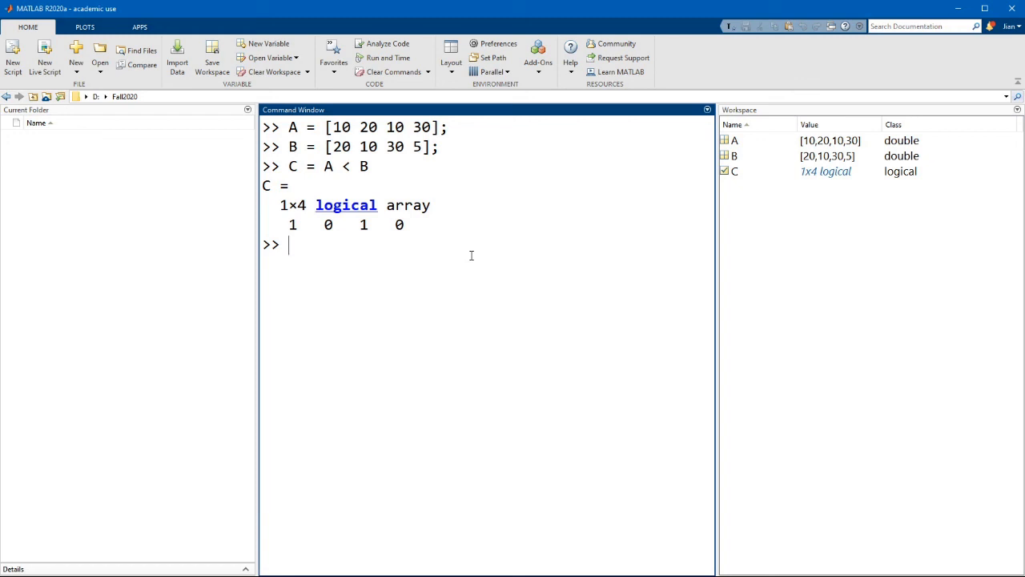
pyautogui.moveTo(542, 209)
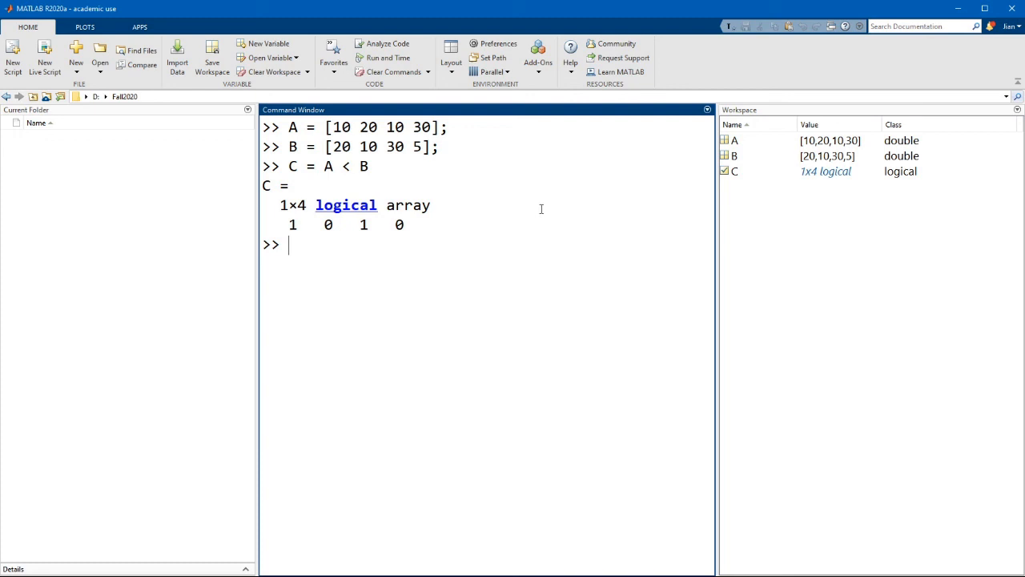
# Step: Evaluate ~C, giving logical 0 1 0 1
pyautogui.write('~C')
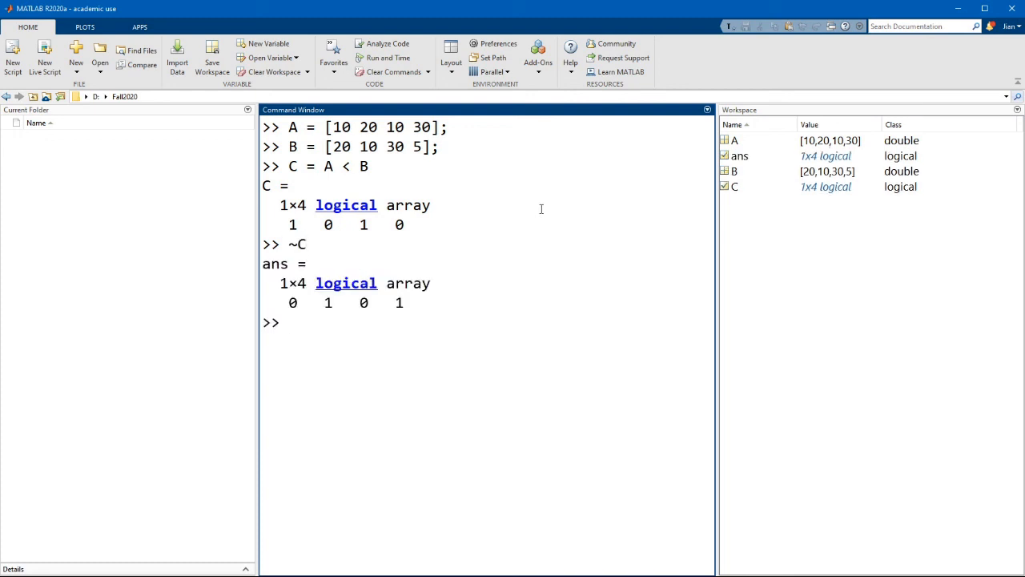
pyautogui.moveTo(287, 225); pyautogui.dragTo(388, 225)
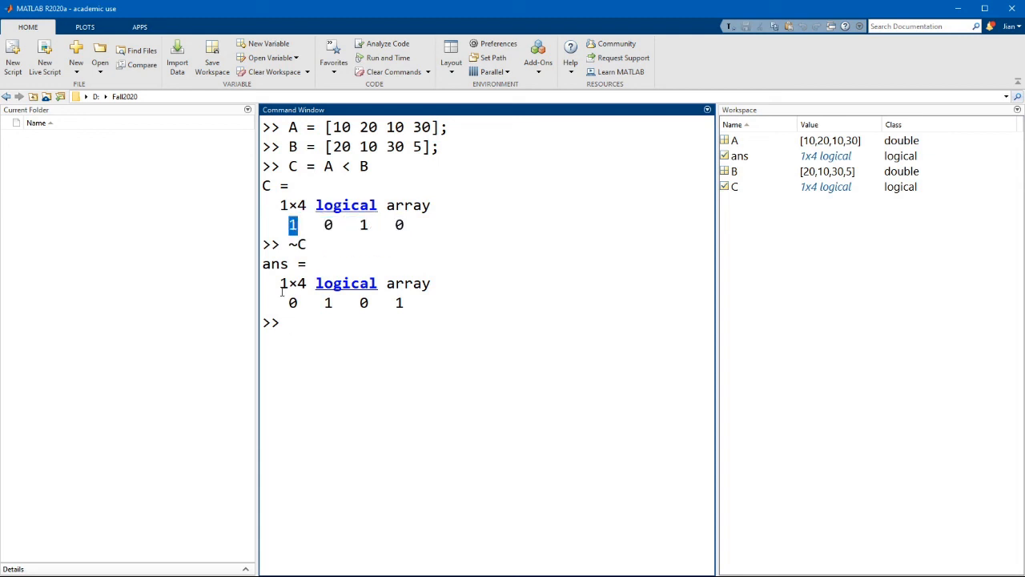
pyautogui.click(329, 224)
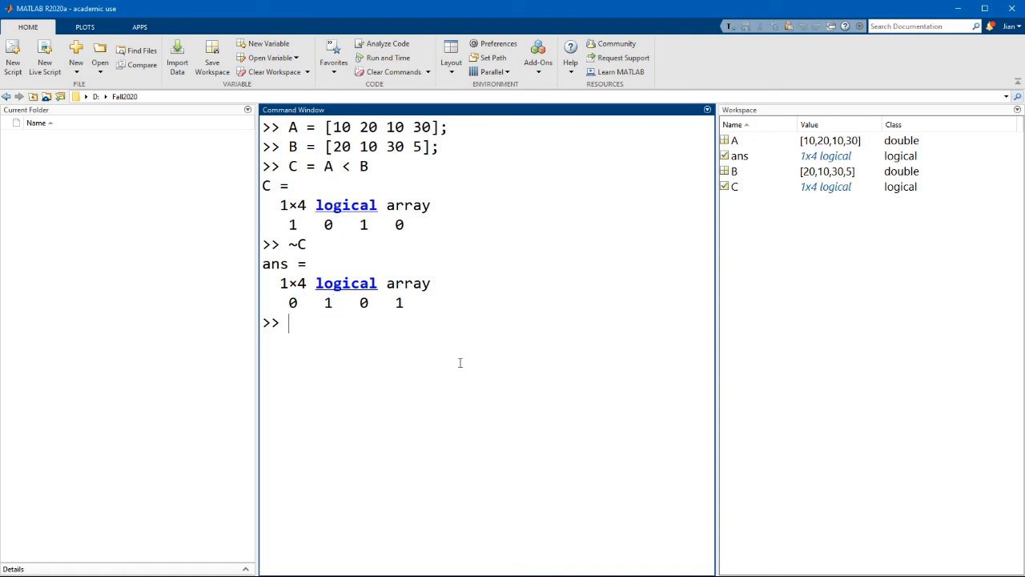
pyautogui.moveTo(326, 165)
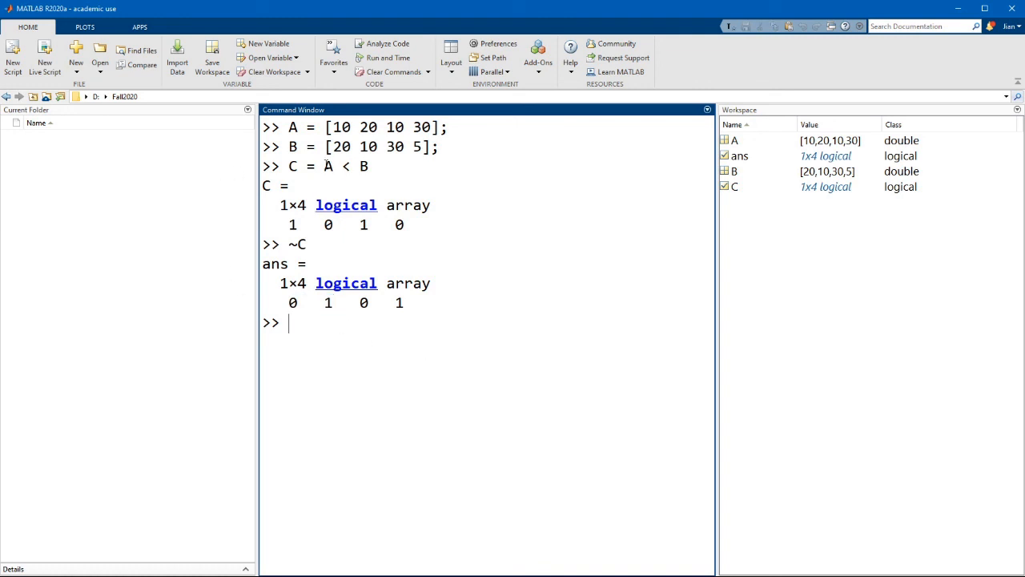
# Step: Redefine C = ~(A < B), storing 0 1 0 1
pyautogui.write('C = A < B')
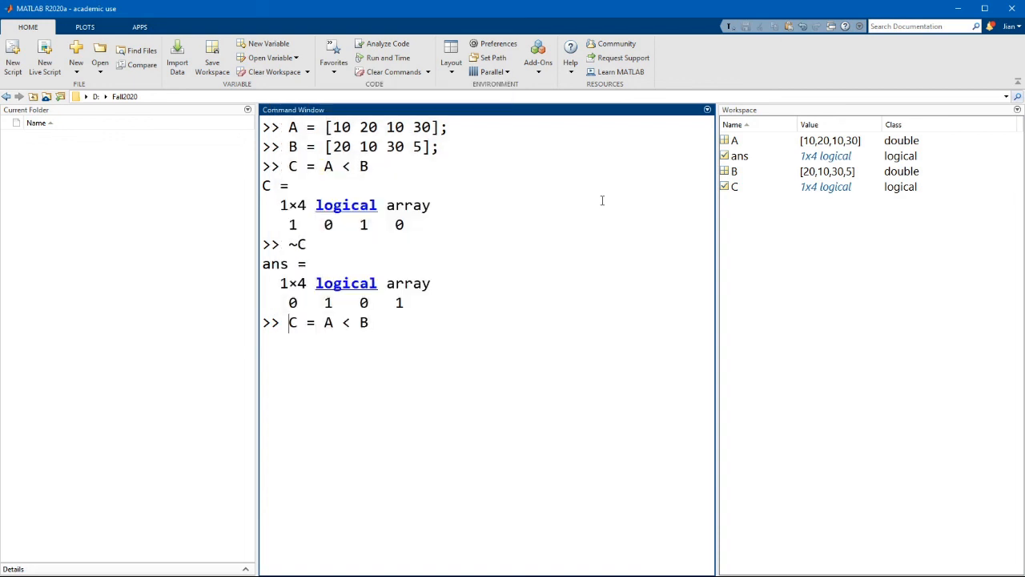
pyautogui.write('(')
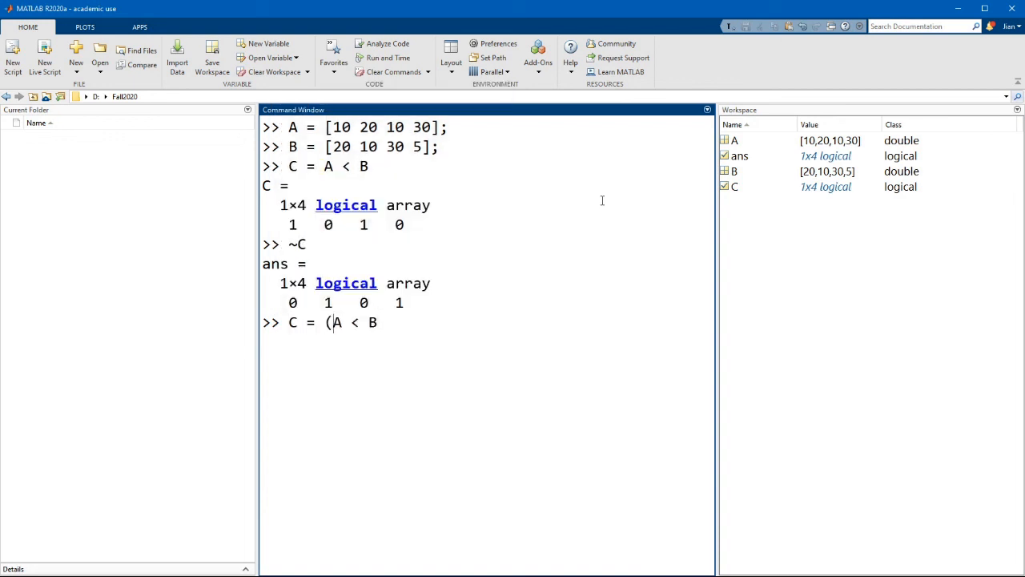
pyautogui.write(')')
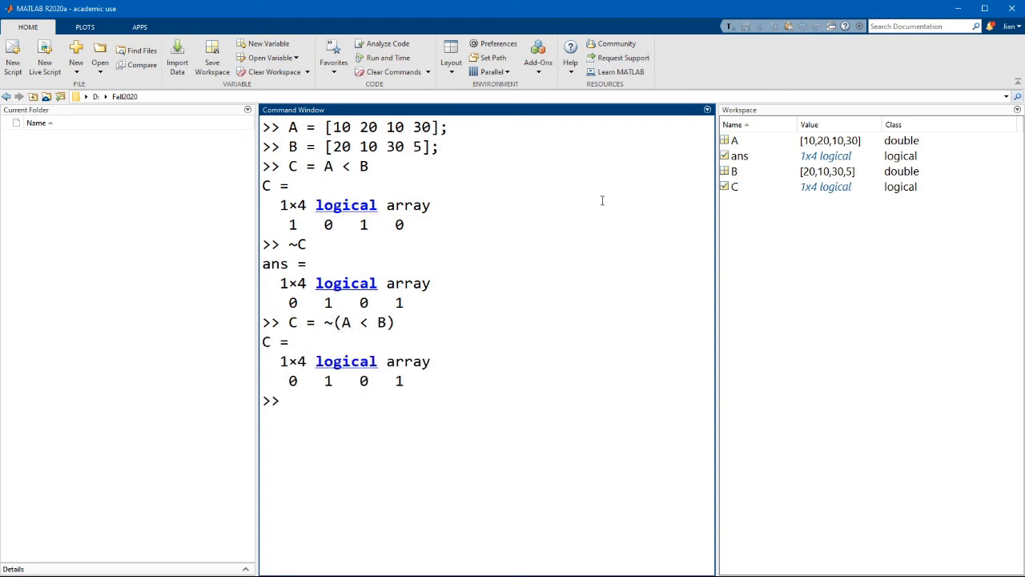
pyautogui.moveTo(352, 323)
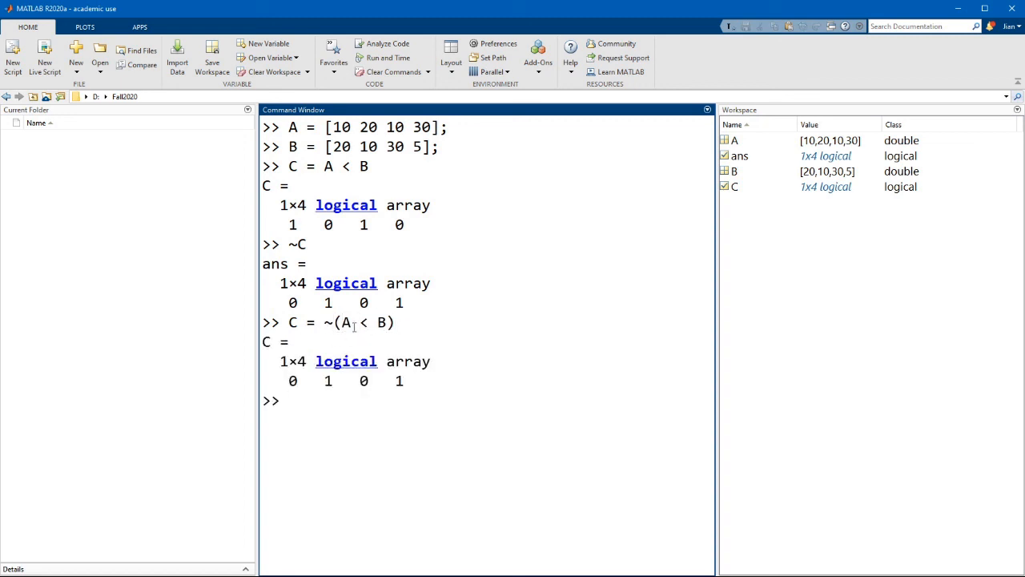